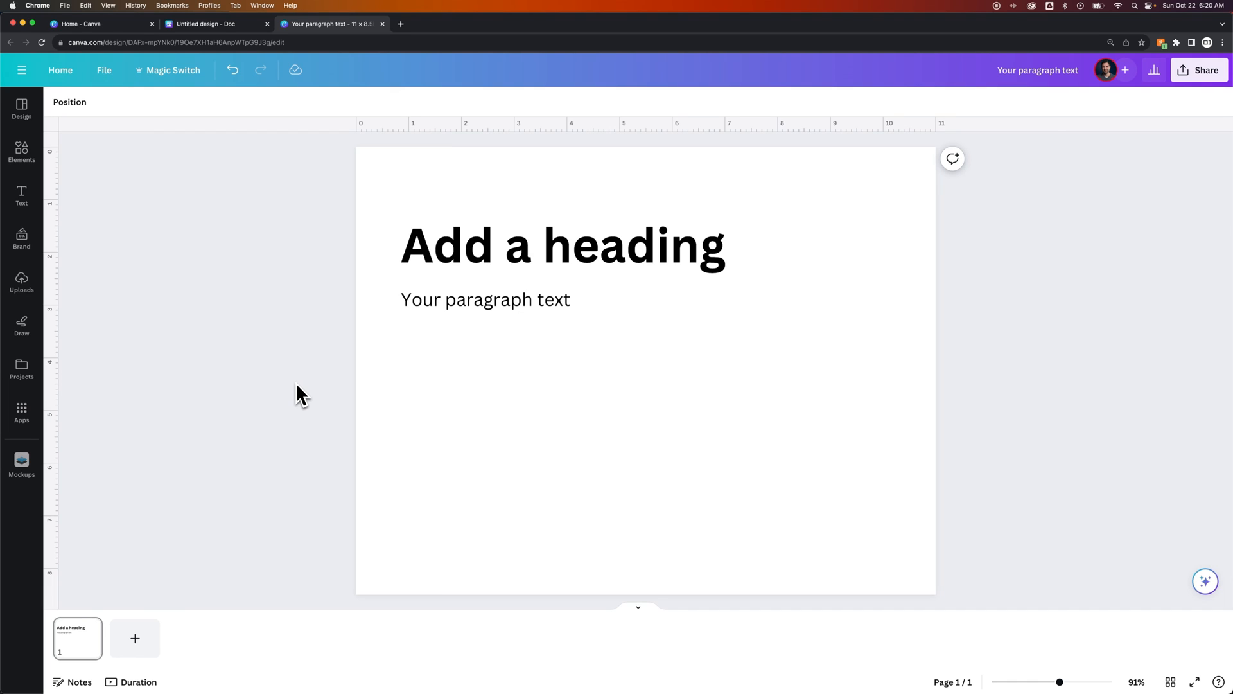
mouse_move(313, 353)
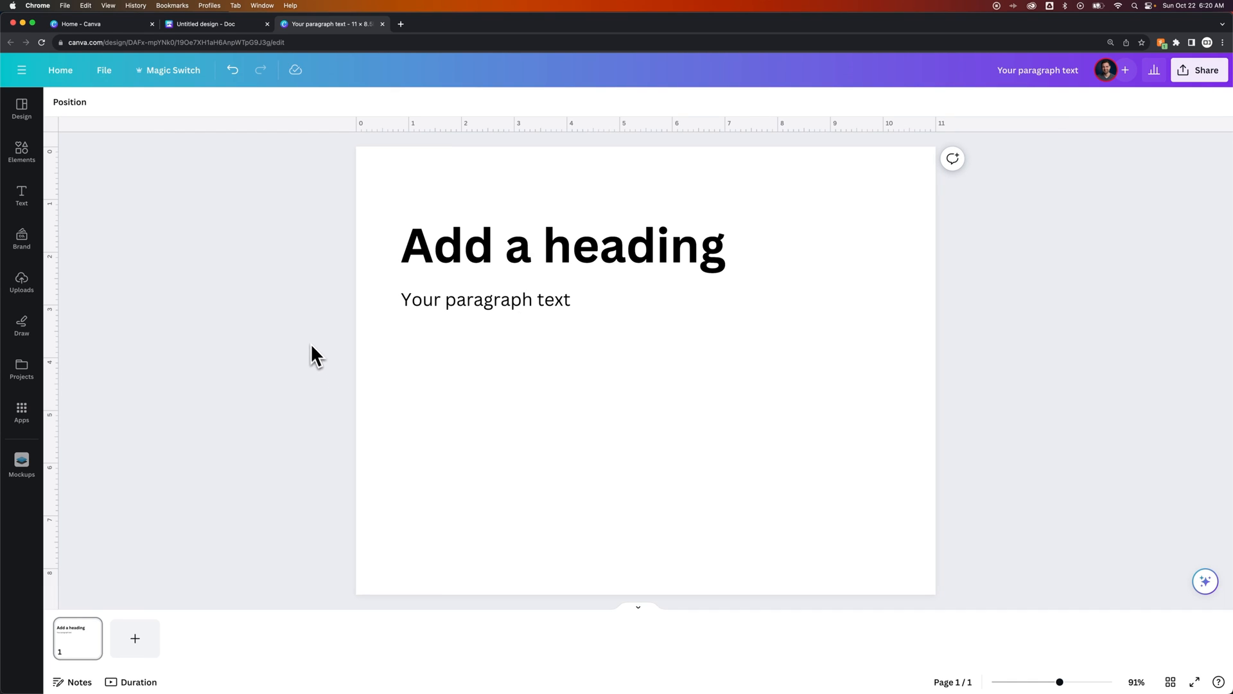
mouse_move(305, 351)
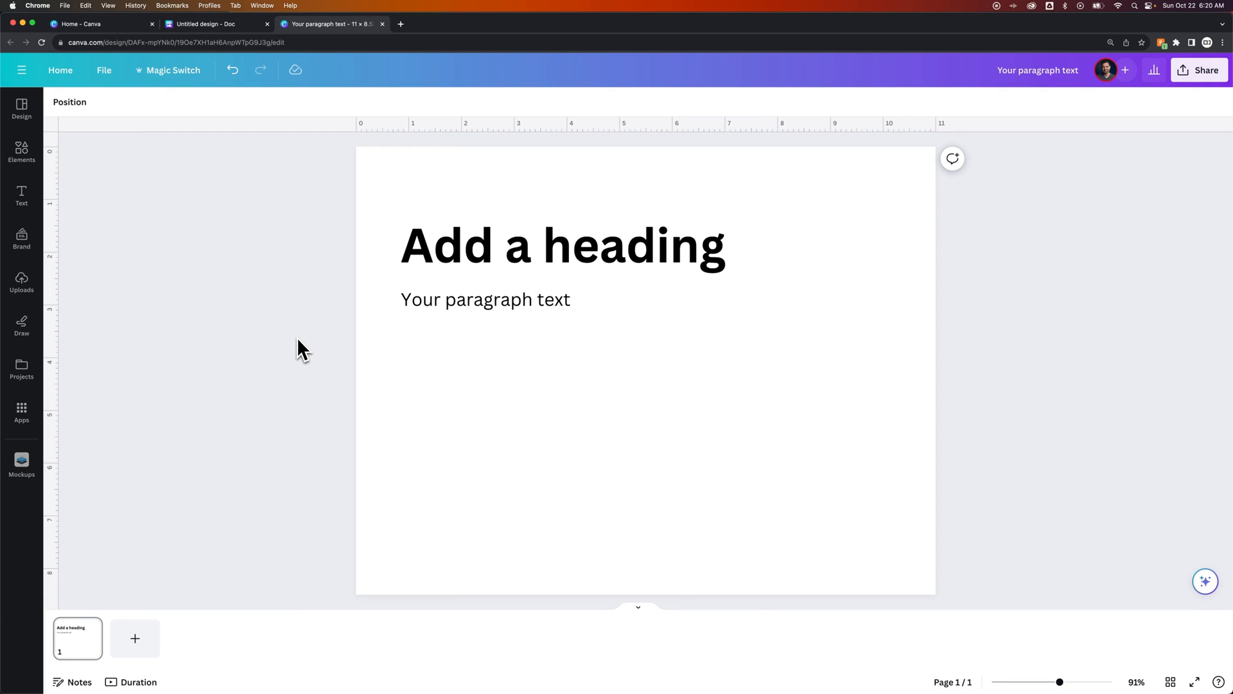
- Open Magic Switch to show the design's resize options
left_click(168, 70)
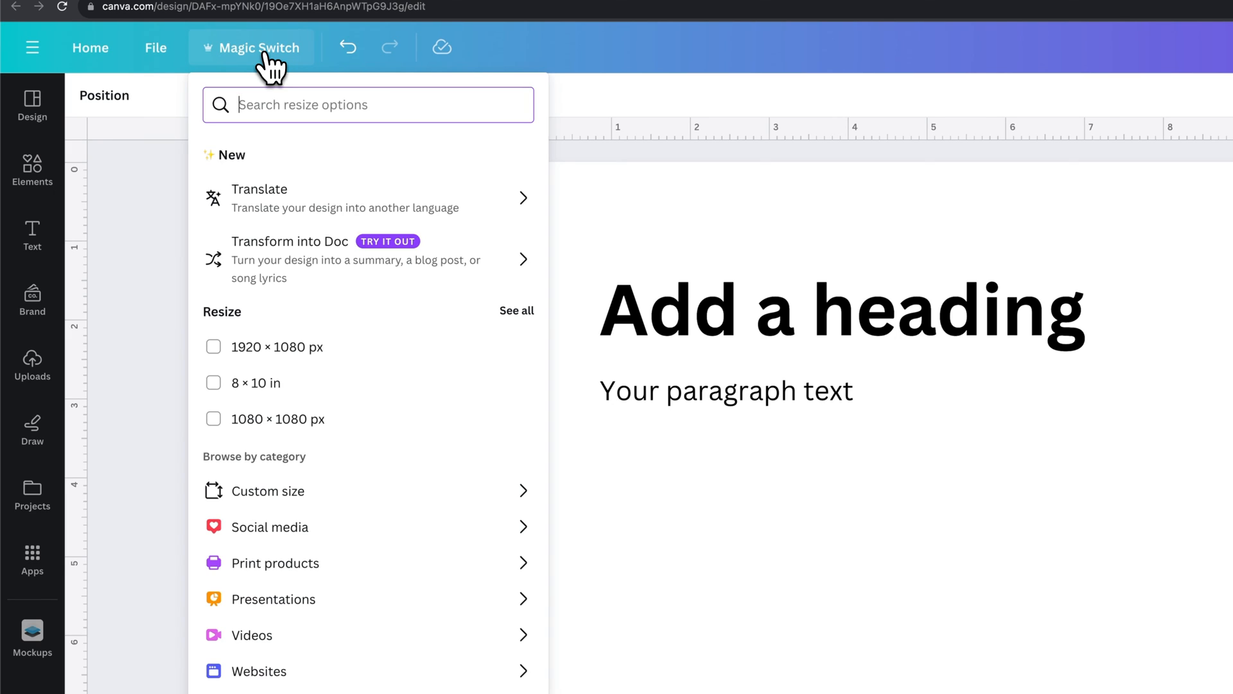
mouse_move(309, 322)
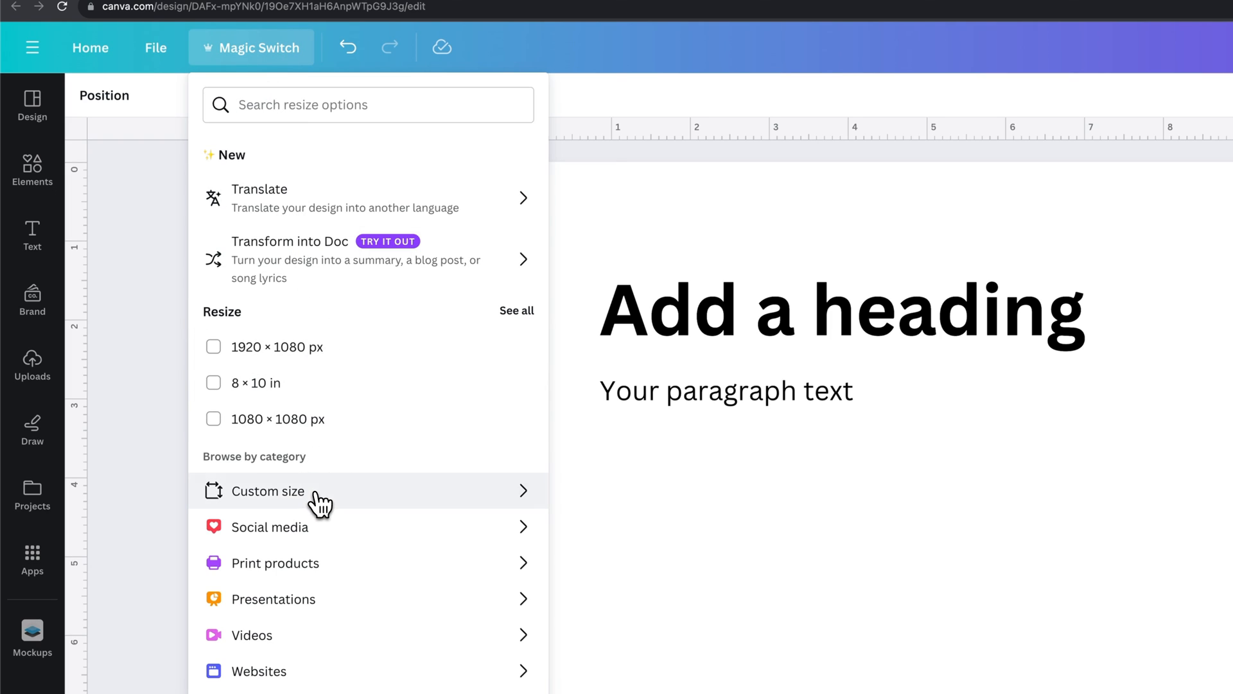
- Select an 11 × 8.5 in custom size as the resize target
left_click(269, 490)
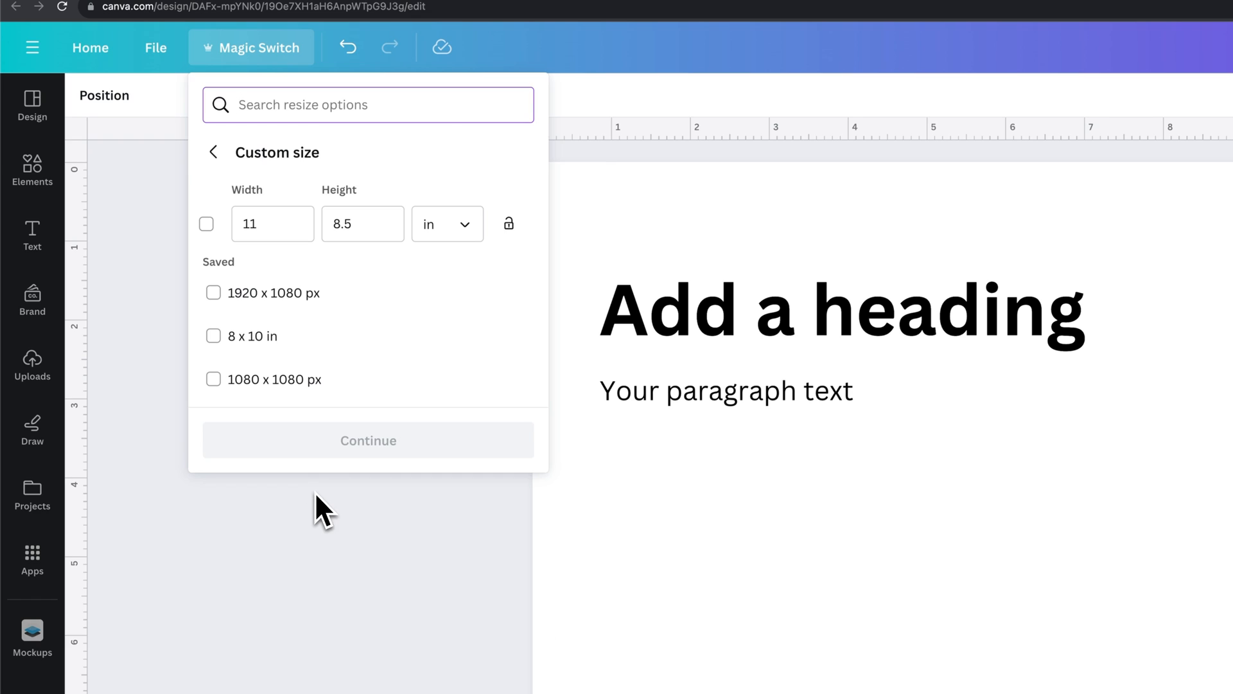
mouse_move(282, 516)
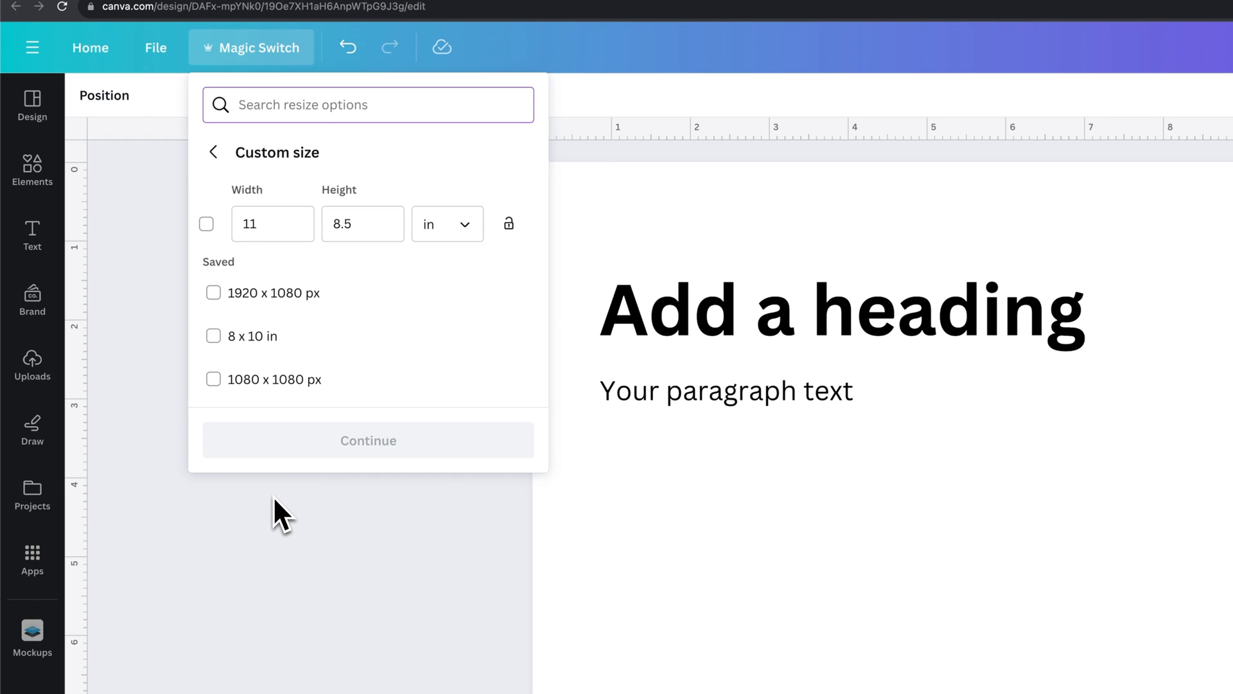
mouse_move(207, 224)
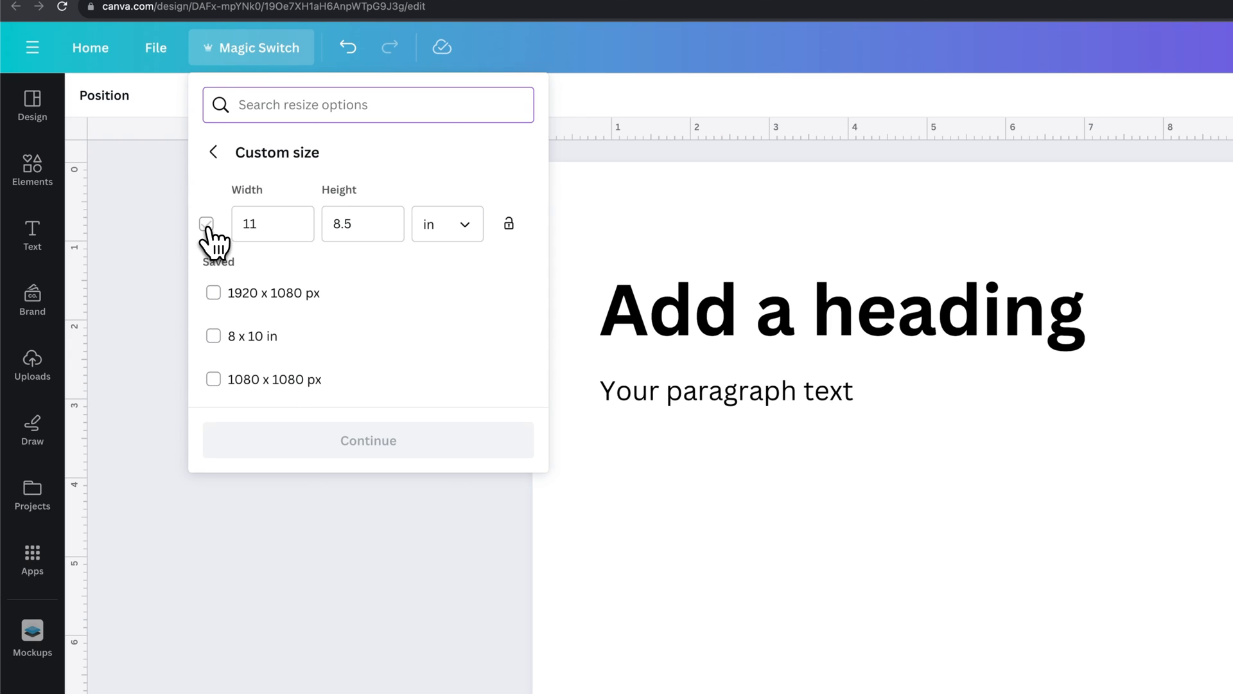
left_click(206, 223)
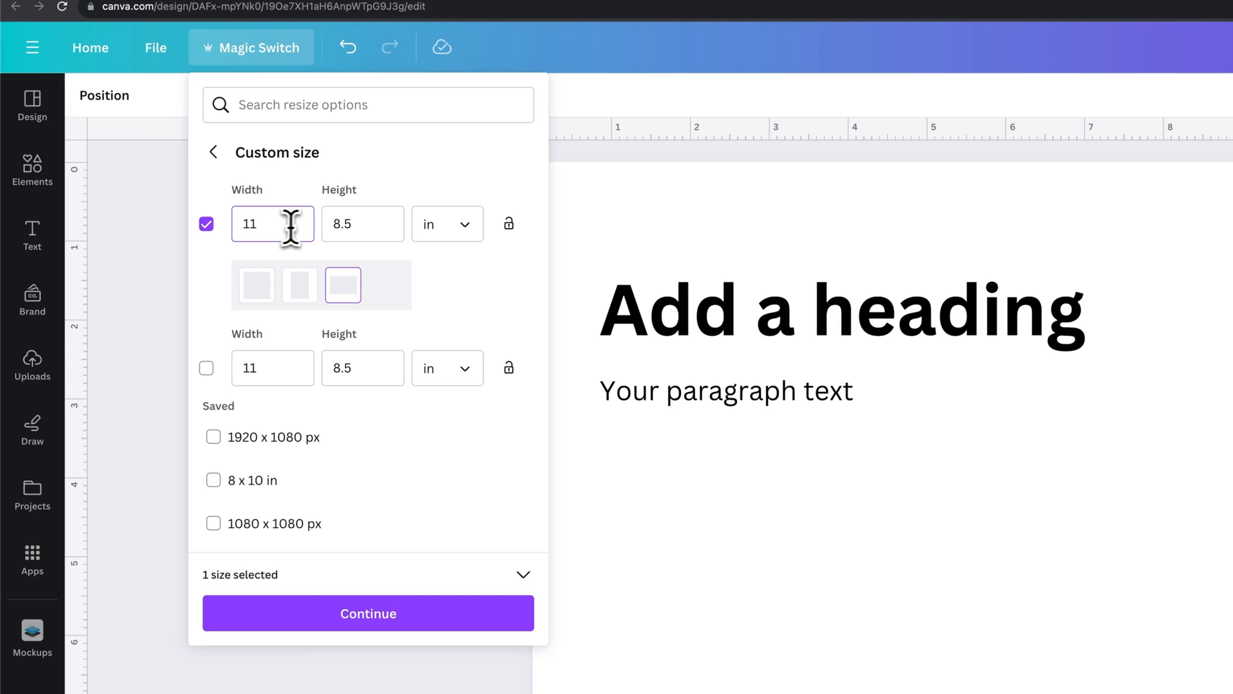
mouse_move(307, 271)
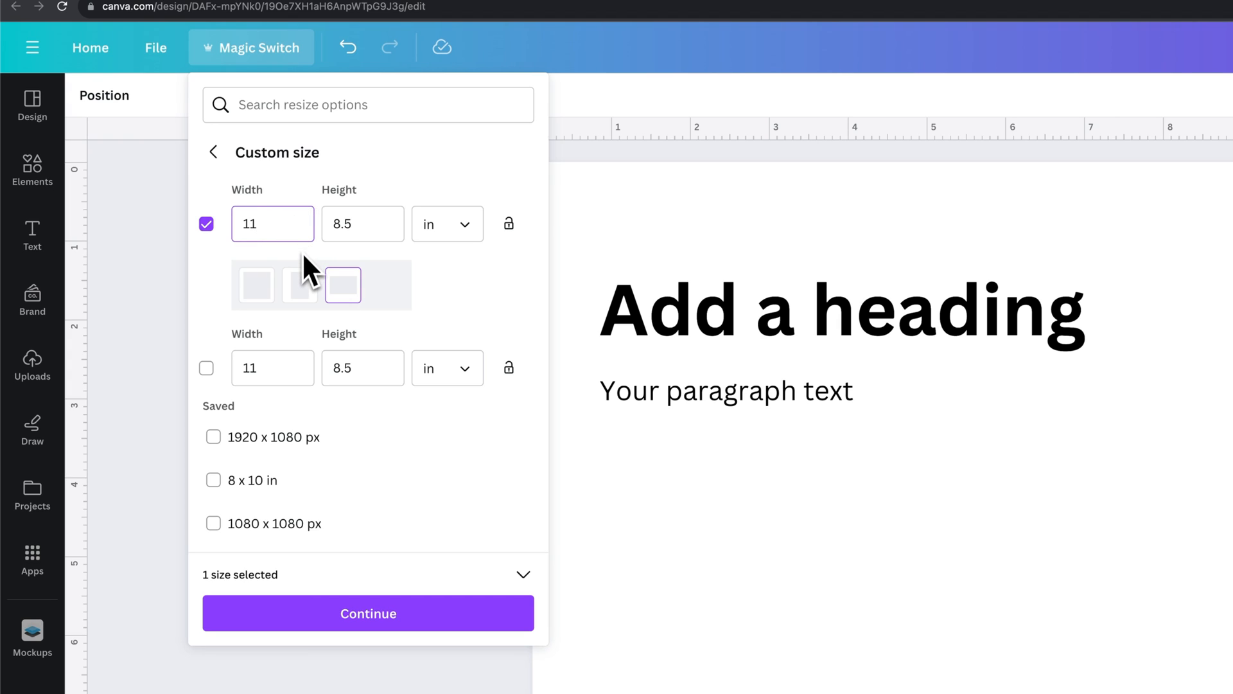
mouse_move(256, 284)
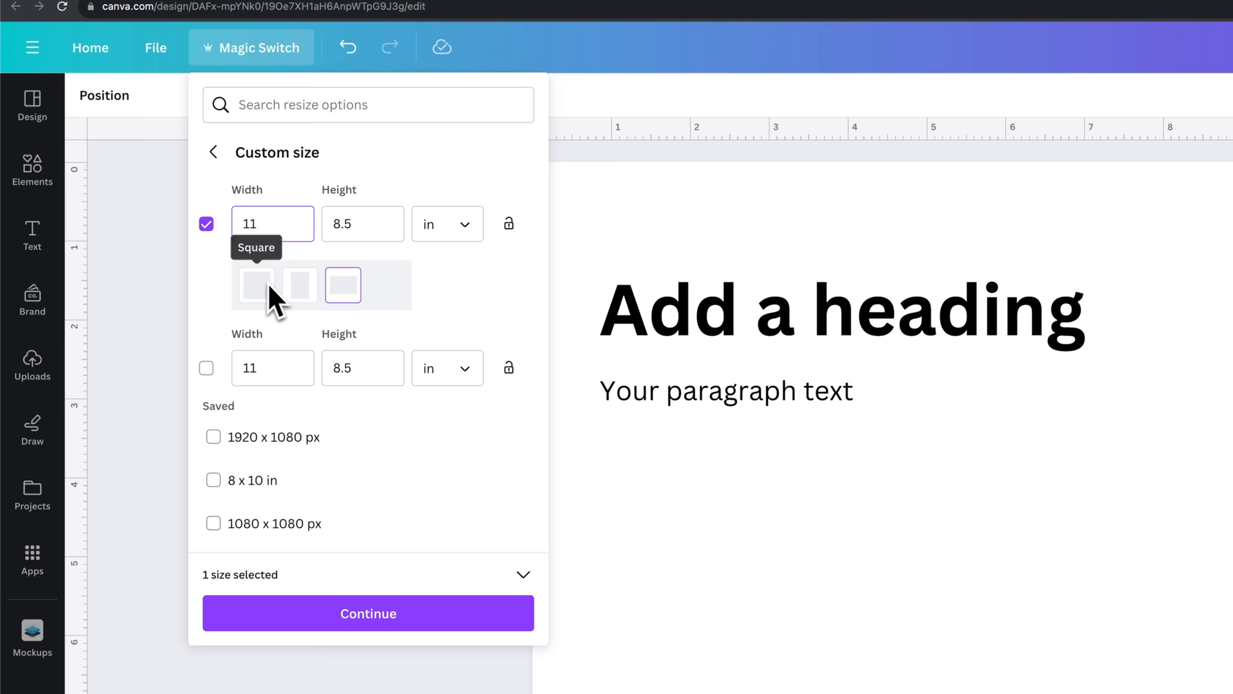
mouse_move(343, 303)
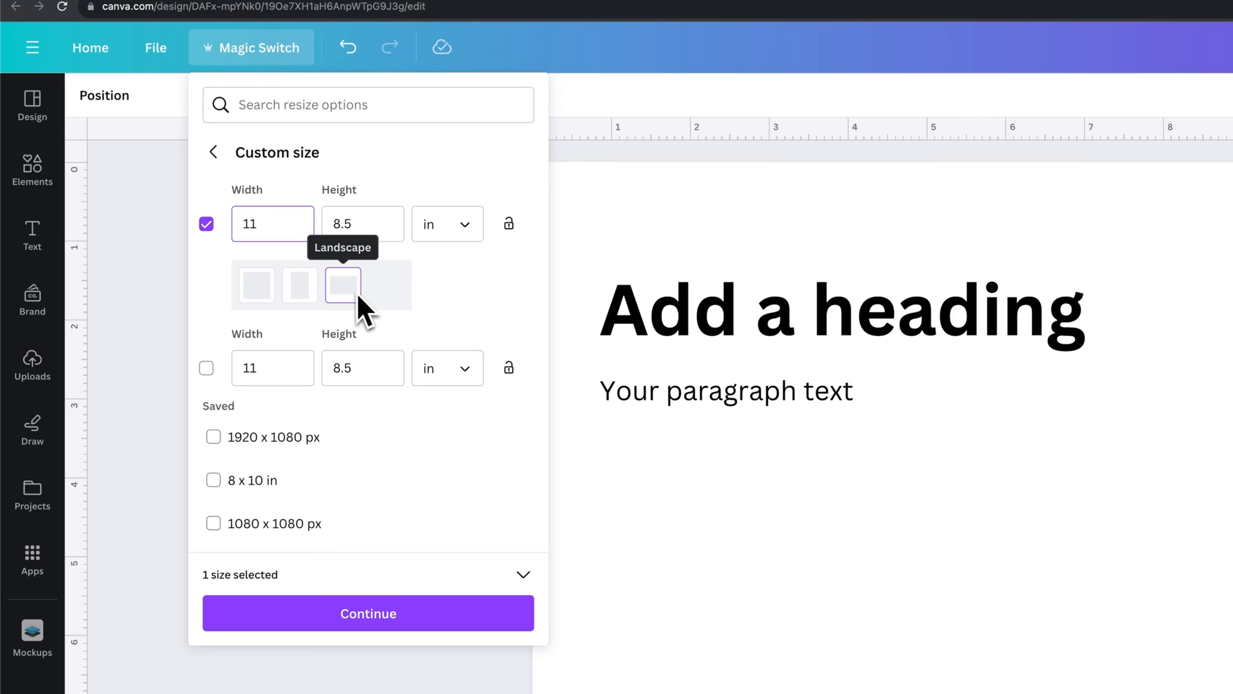
- Switch the custom size to portrait orientation, 8.5 × 11 in
left_click(300, 284)
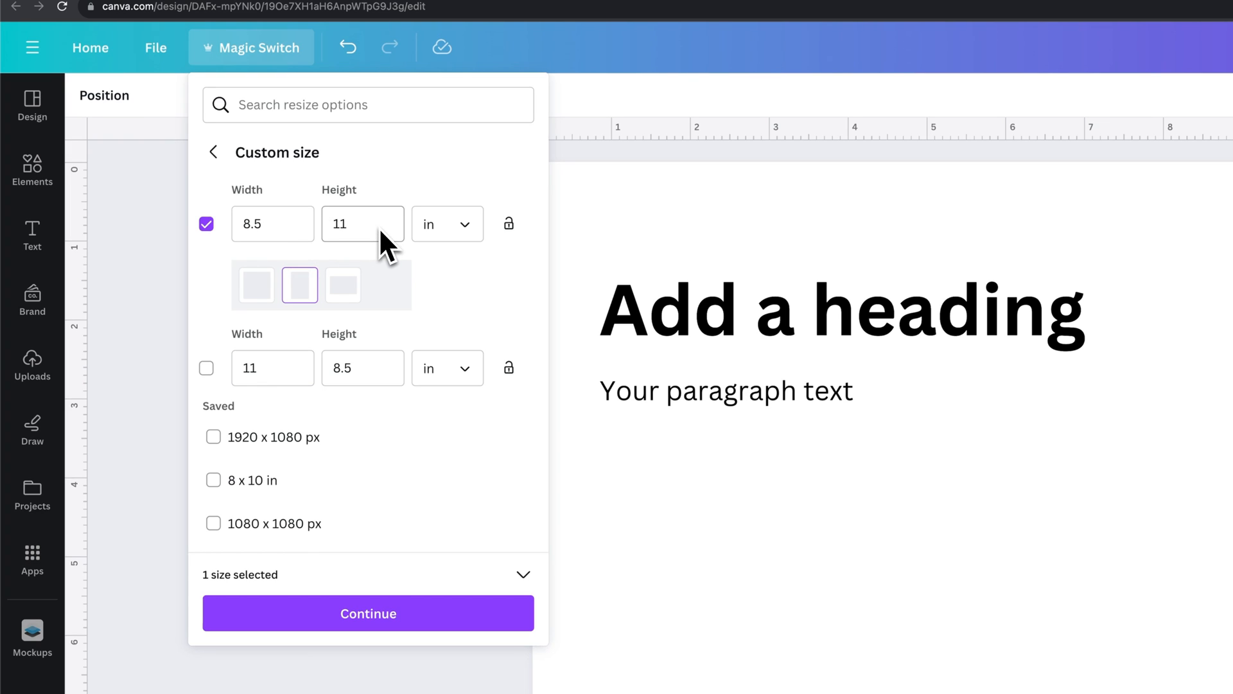
mouse_move(300, 285)
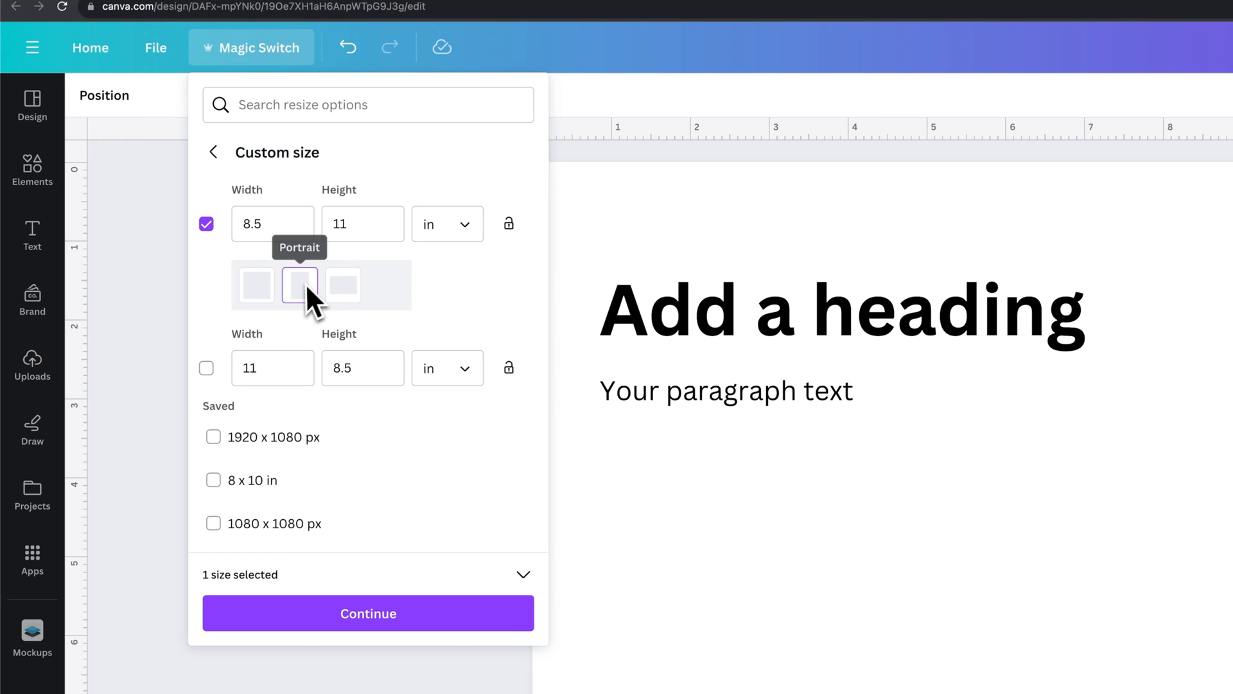
mouse_move(326, 374)
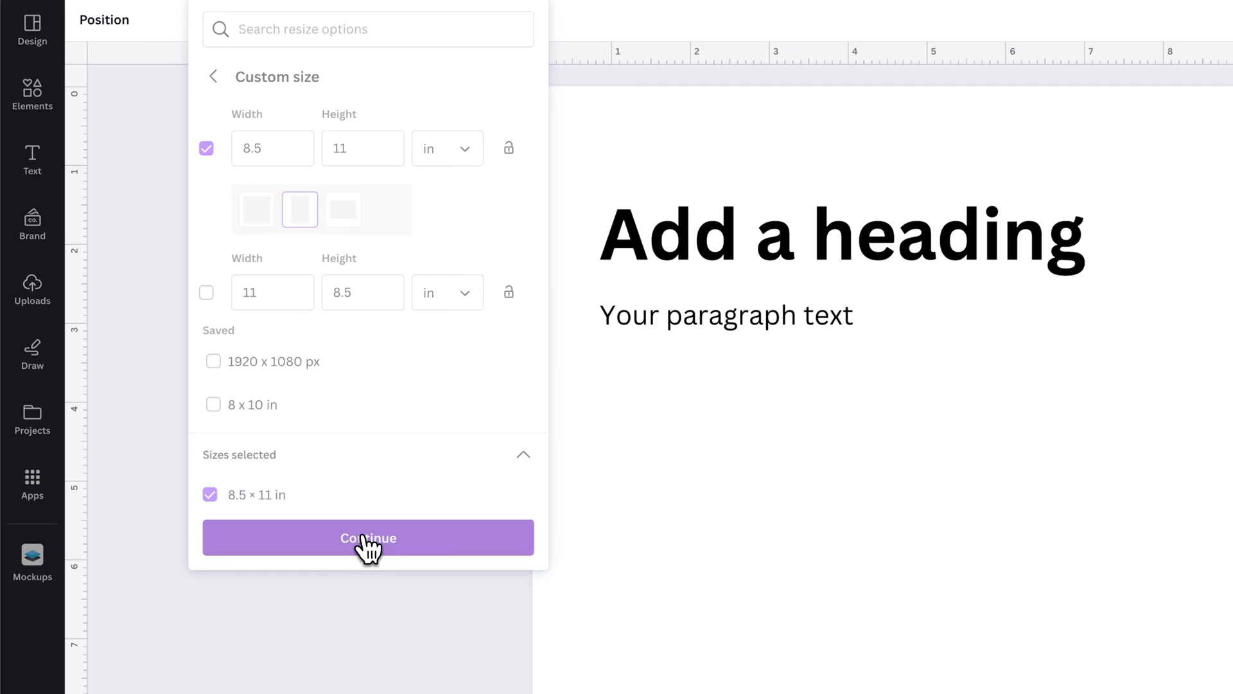
- Preview and apply the 8.5 × 11 in portrait resize to this design
left_click(367, 538)
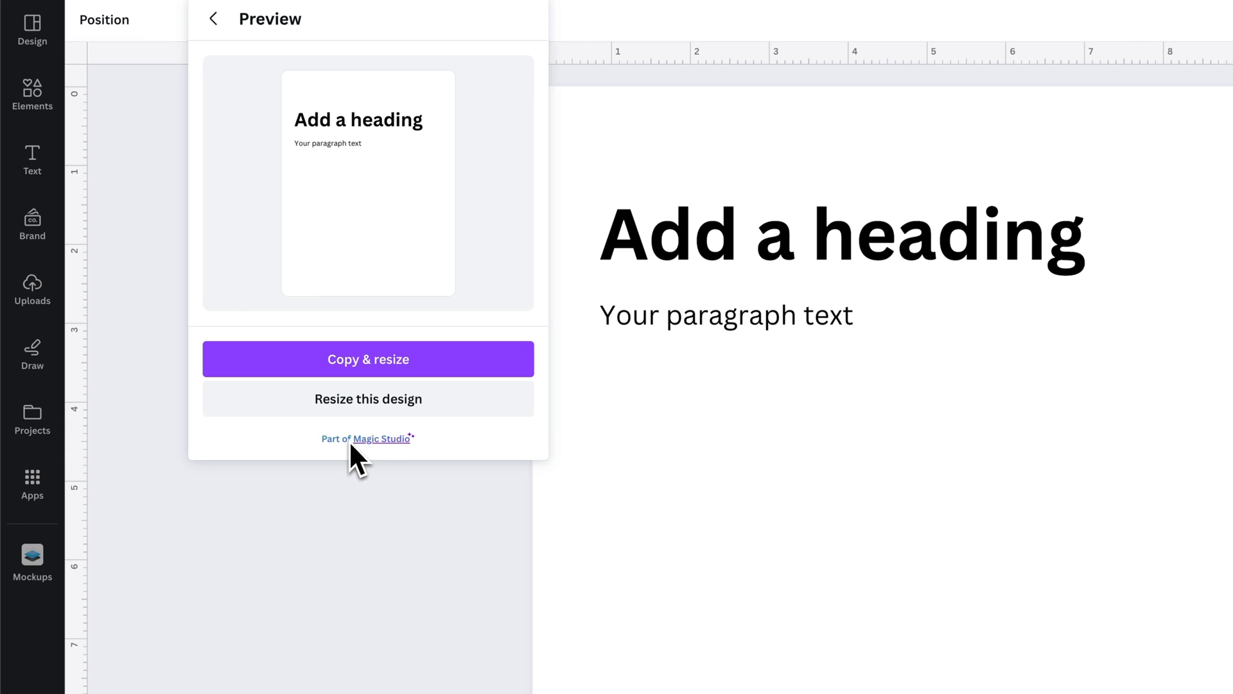
mouse_move(358, 146)
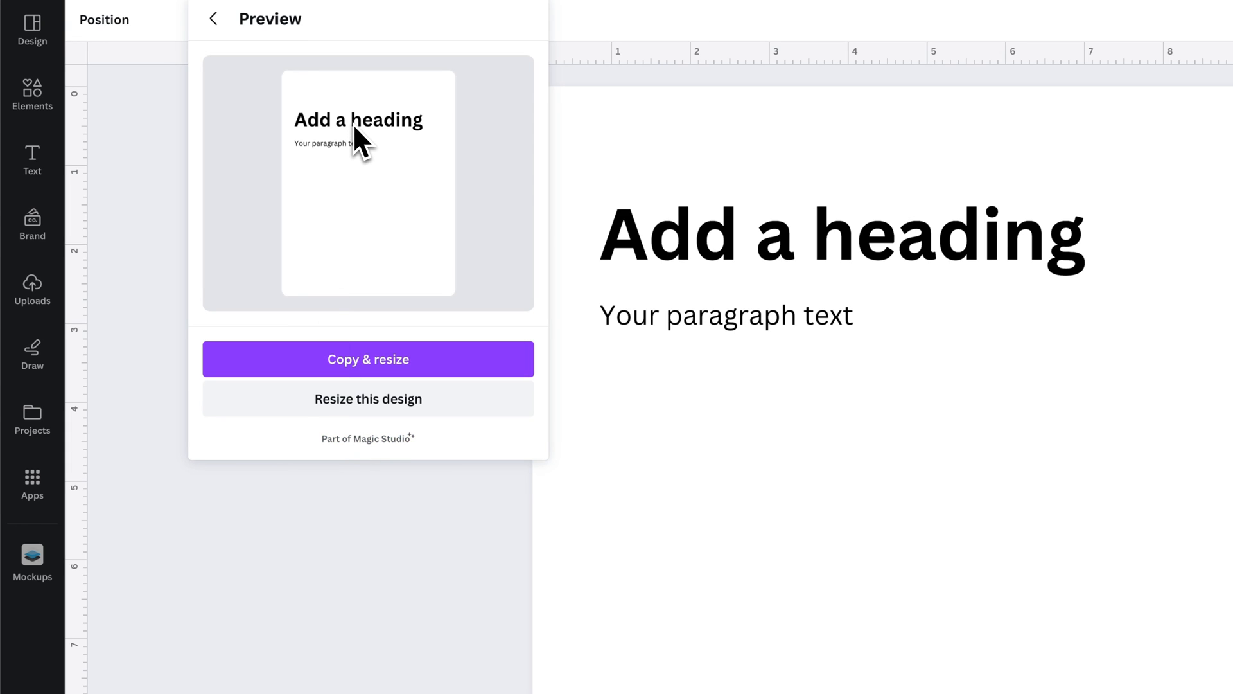
mouse_move(364, 151)
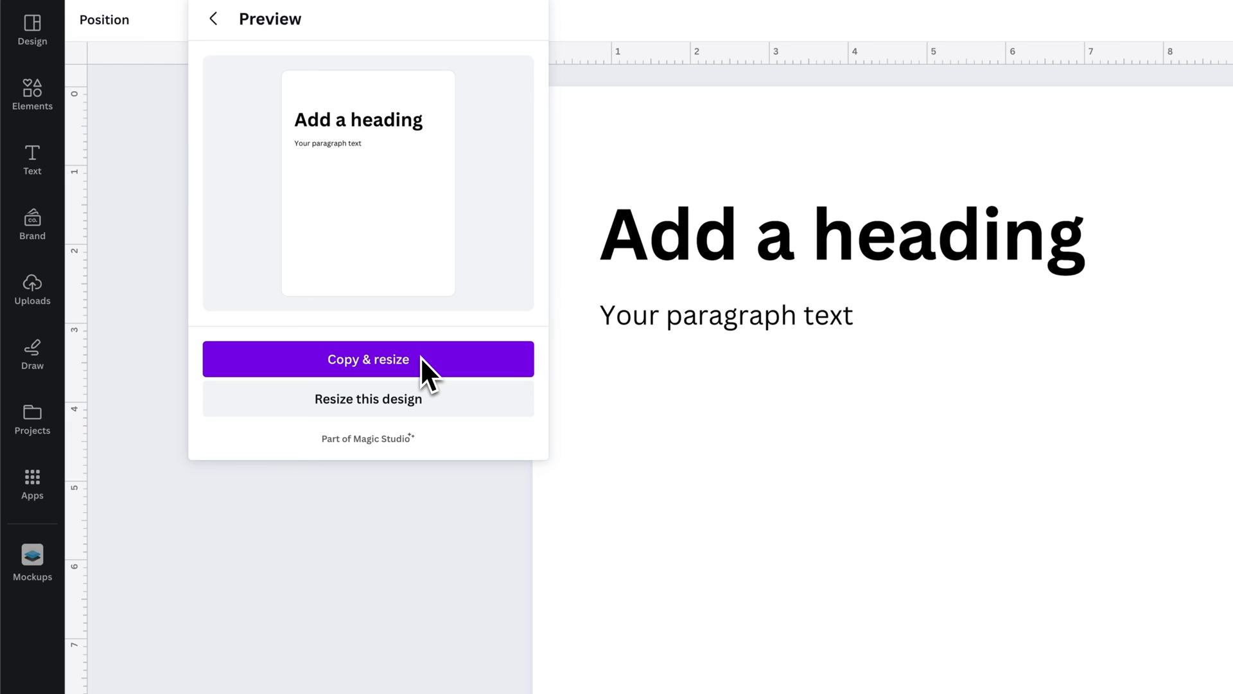
mouse_move(368, 399)
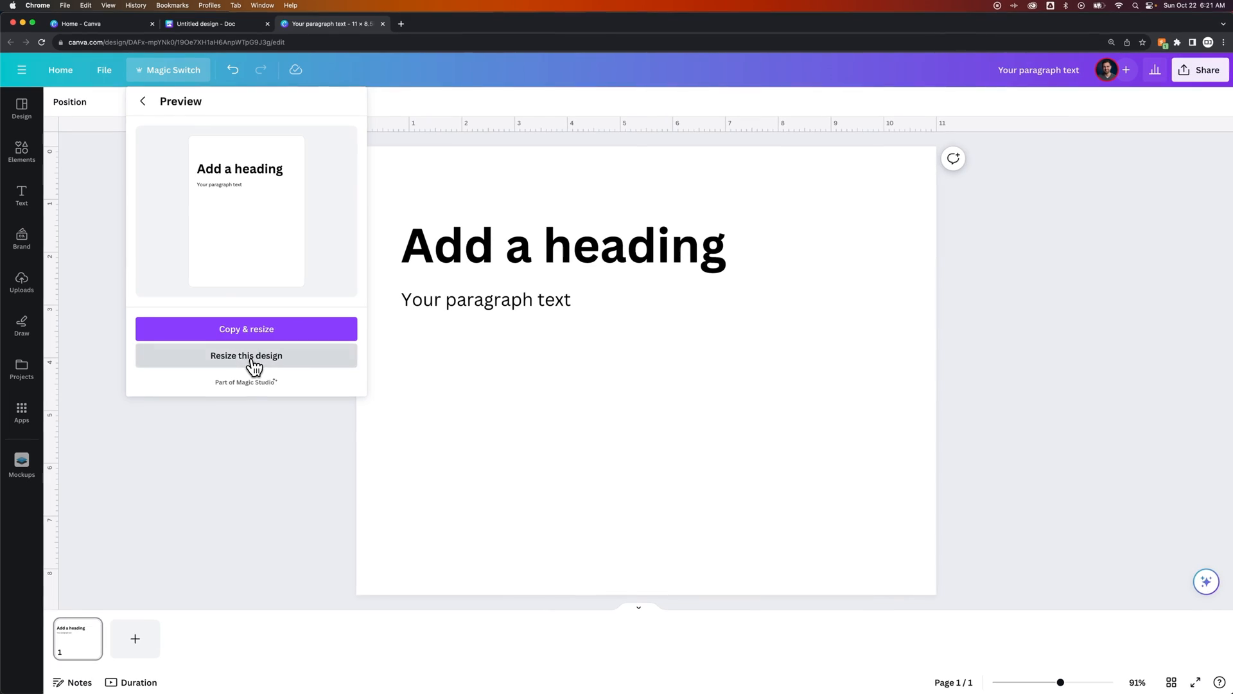
left_click(246, 355)
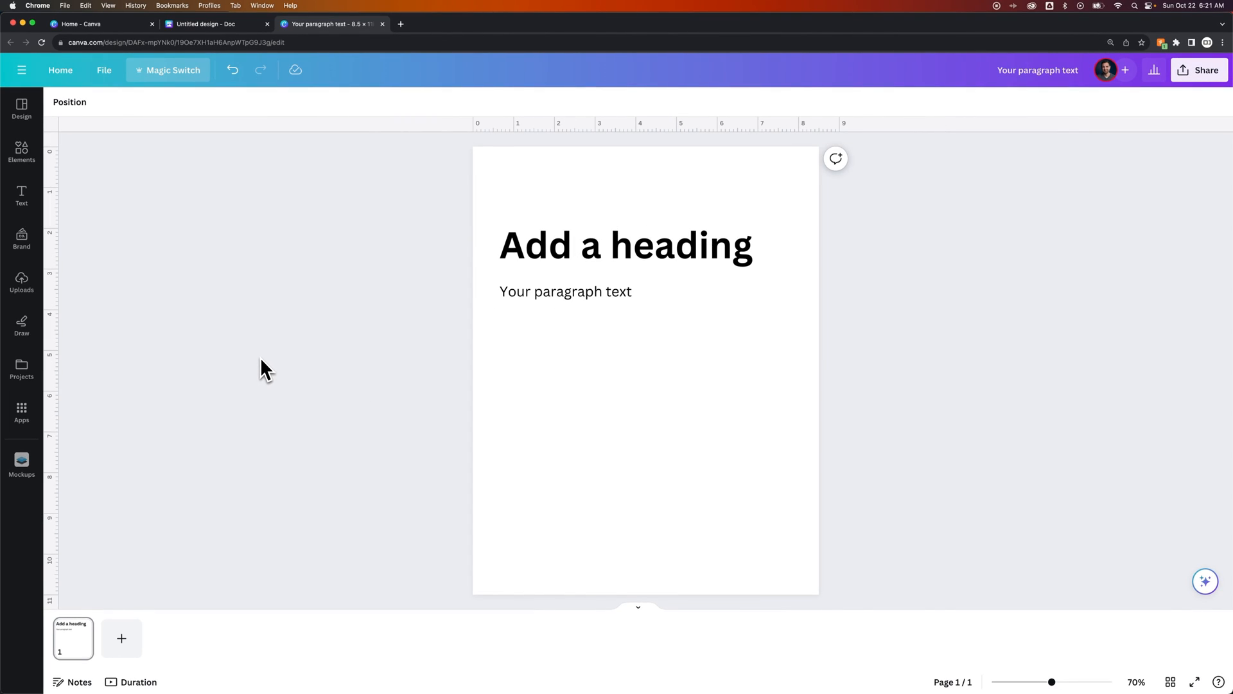